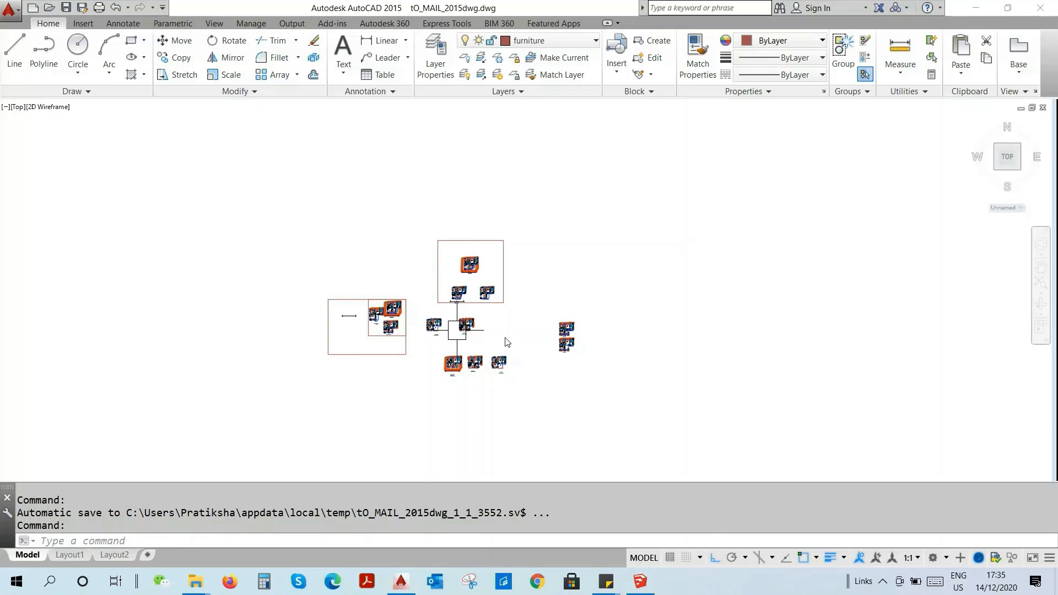
Step: Window-select the extra floor plans in AutoCAD so they can be erased
scroll(up, 3)
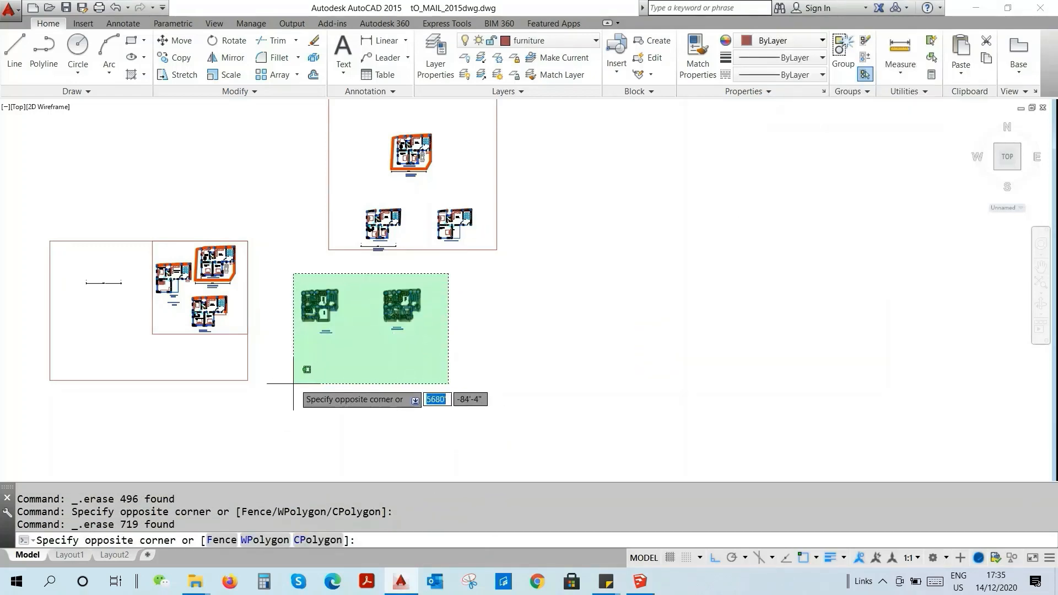
click(88, 403)
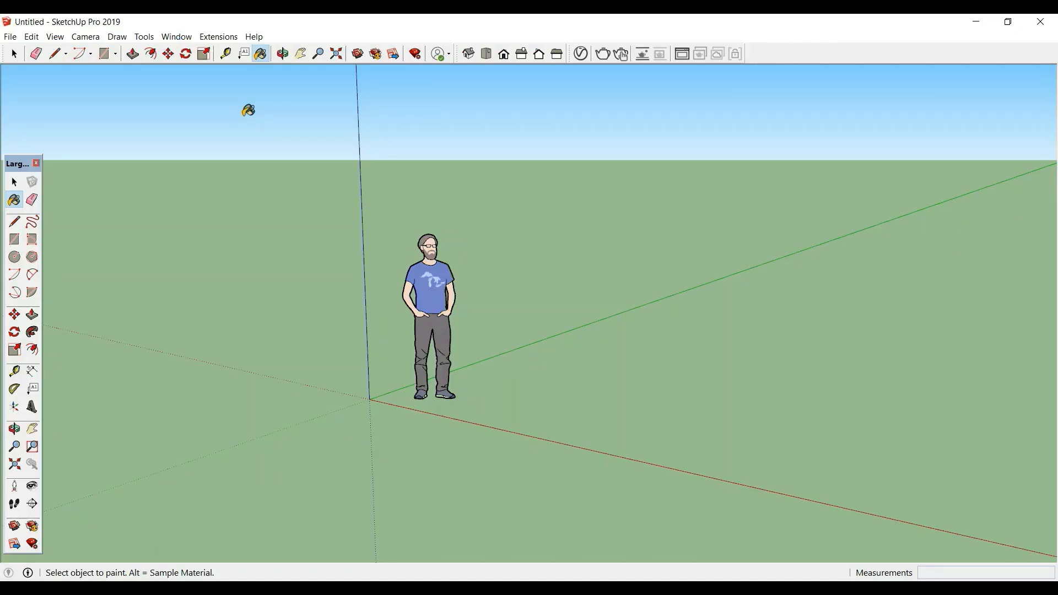
click(175, 36)
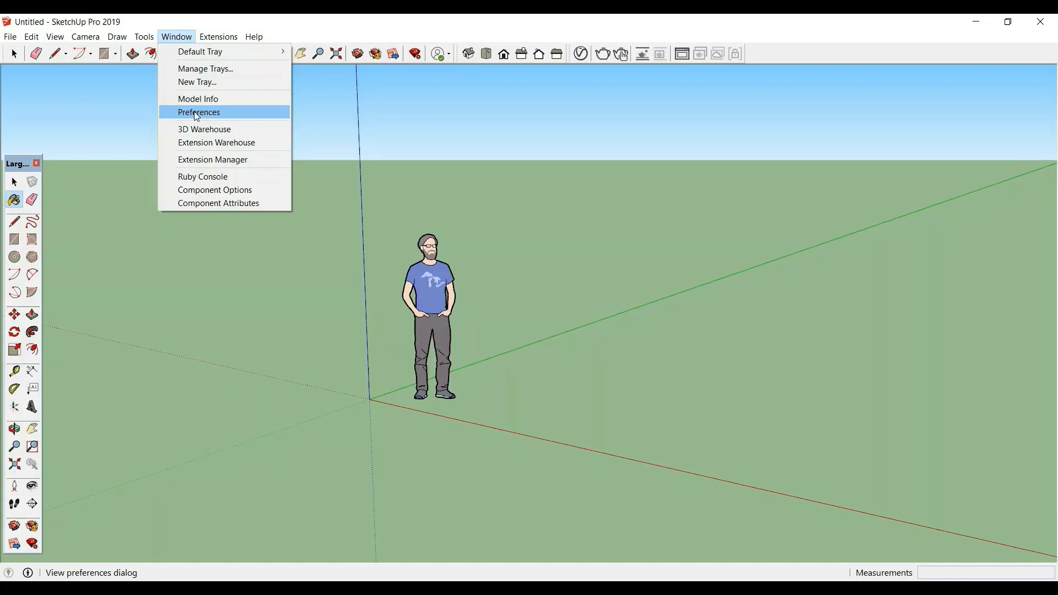
click(199, 113)
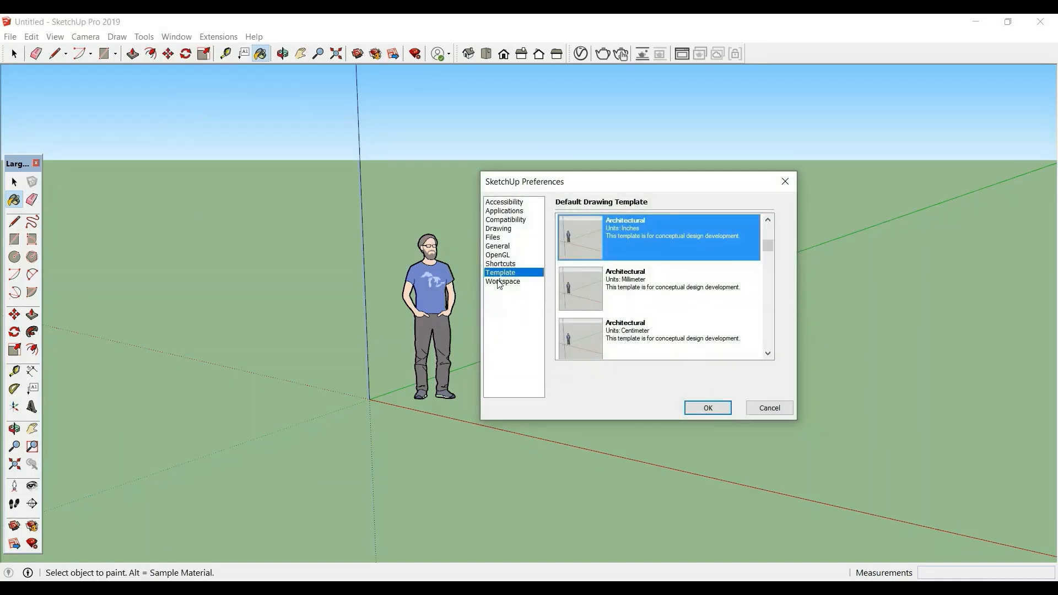
mouse_move(545, 267)
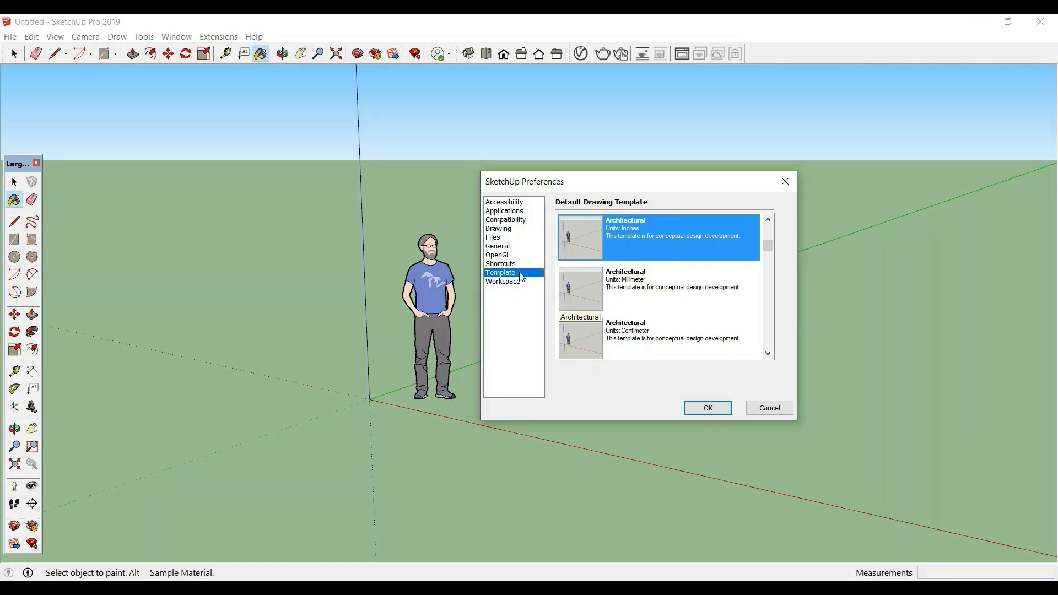
mouse_move(621, 301)
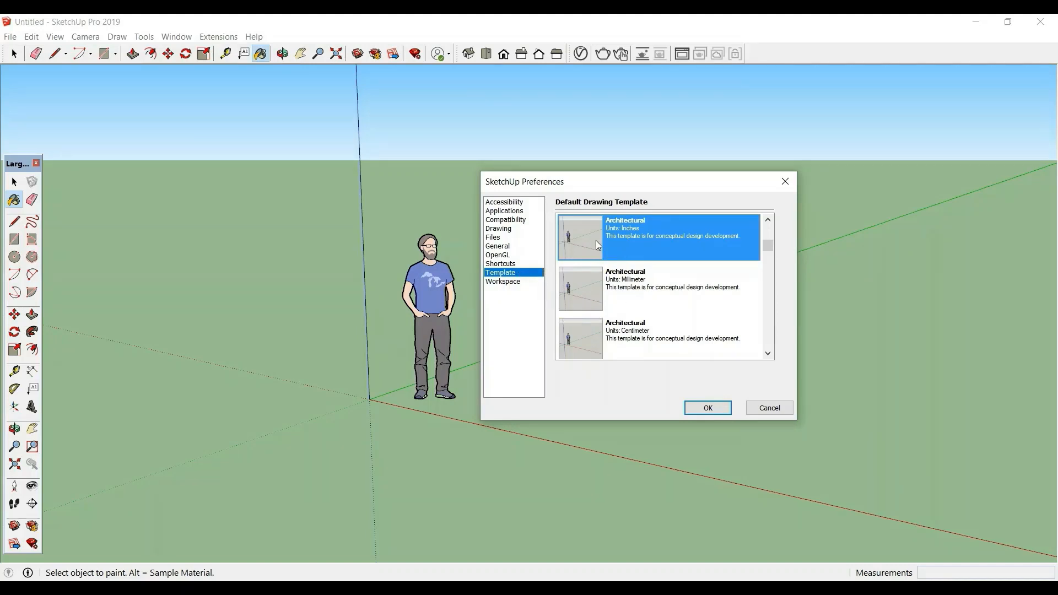
mouse_move(613, 246)
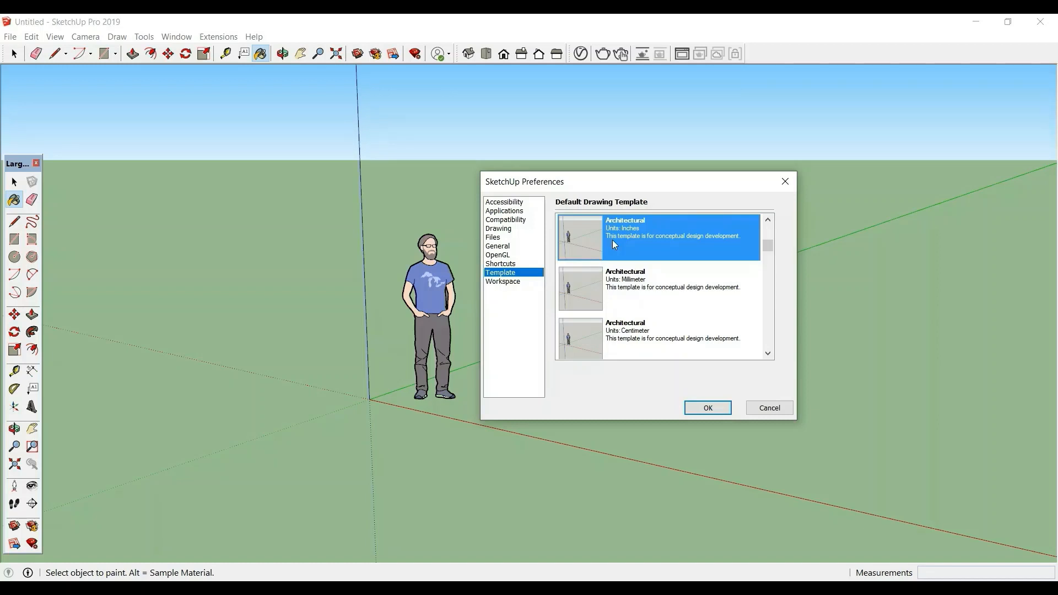
mouse_move(680, 289)
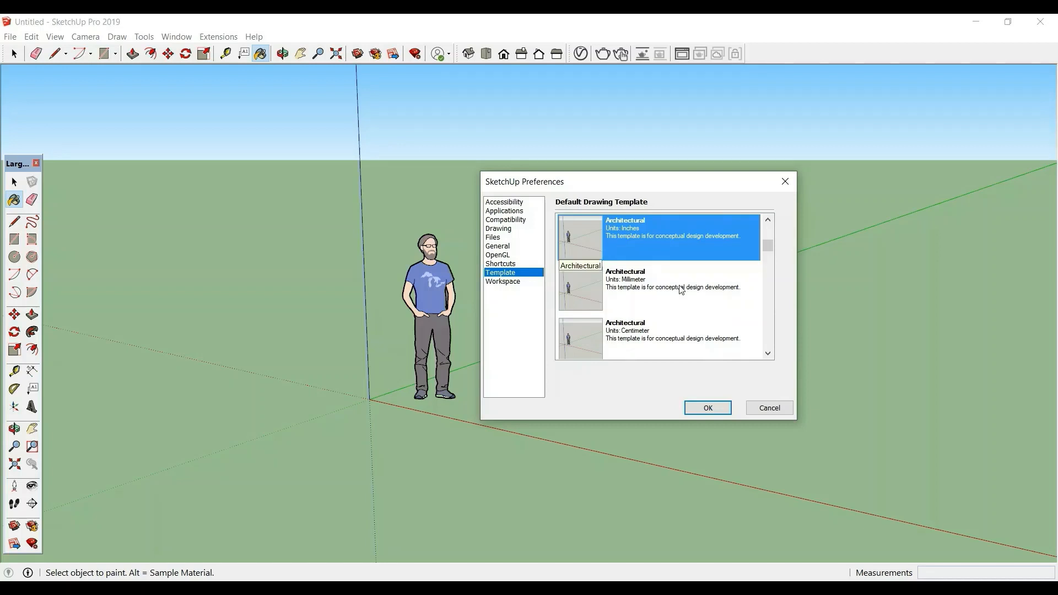
click(707, 407)
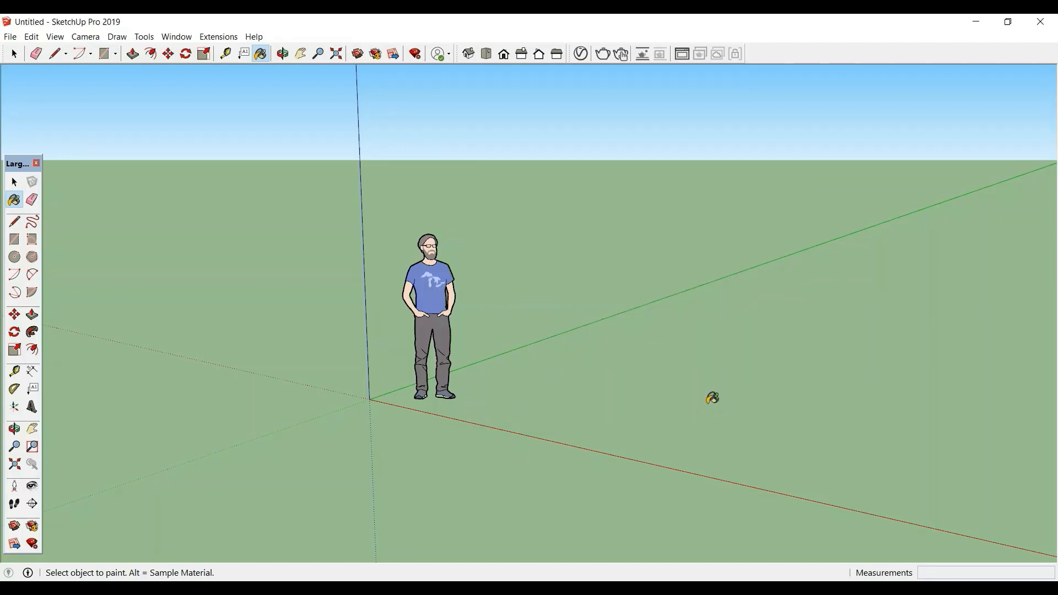
mouse_move(230, 121)
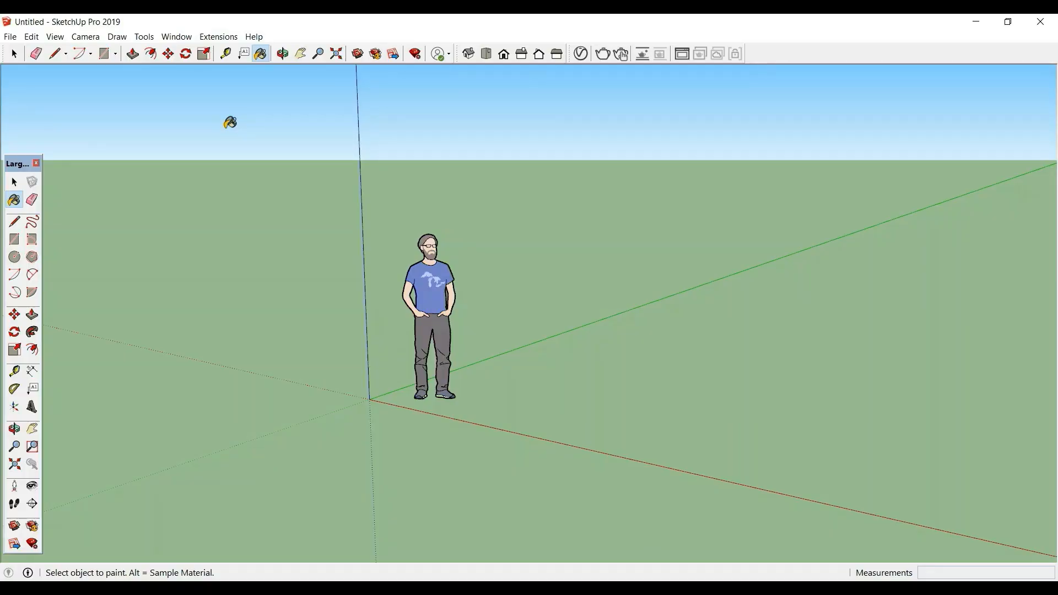
mouse_move(175, 36)
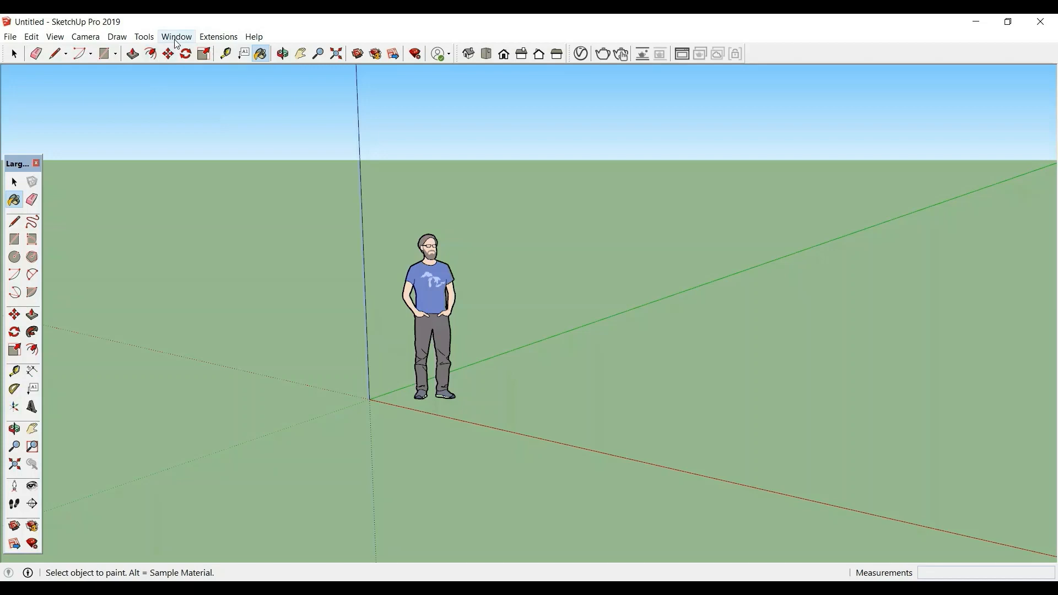
Step: Show the Default Tray, add a new layer named autocadfile in Layers, then hide the tray
click(175, 36)
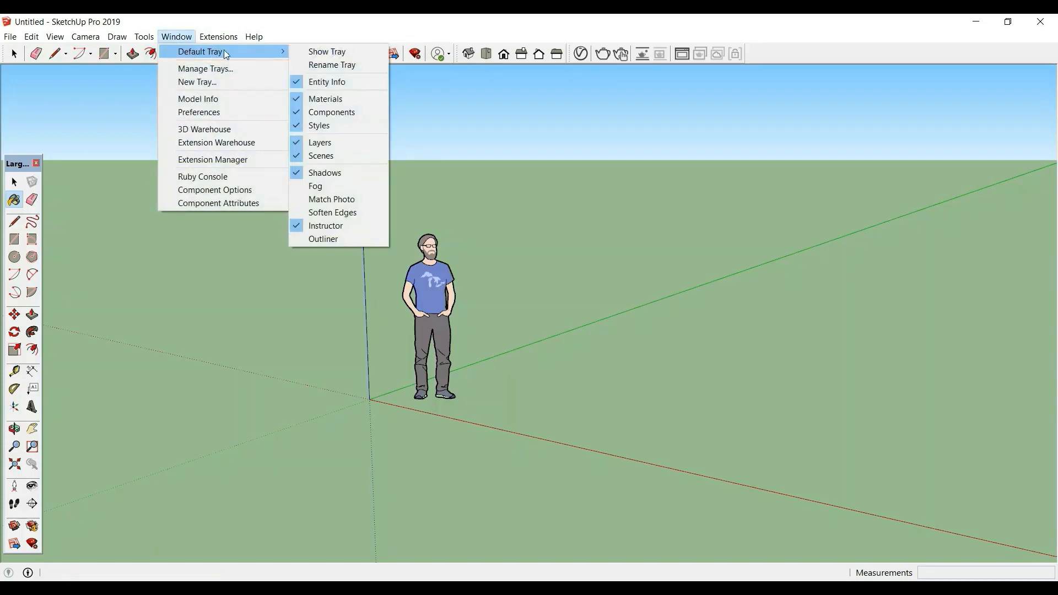
click(326, 51)
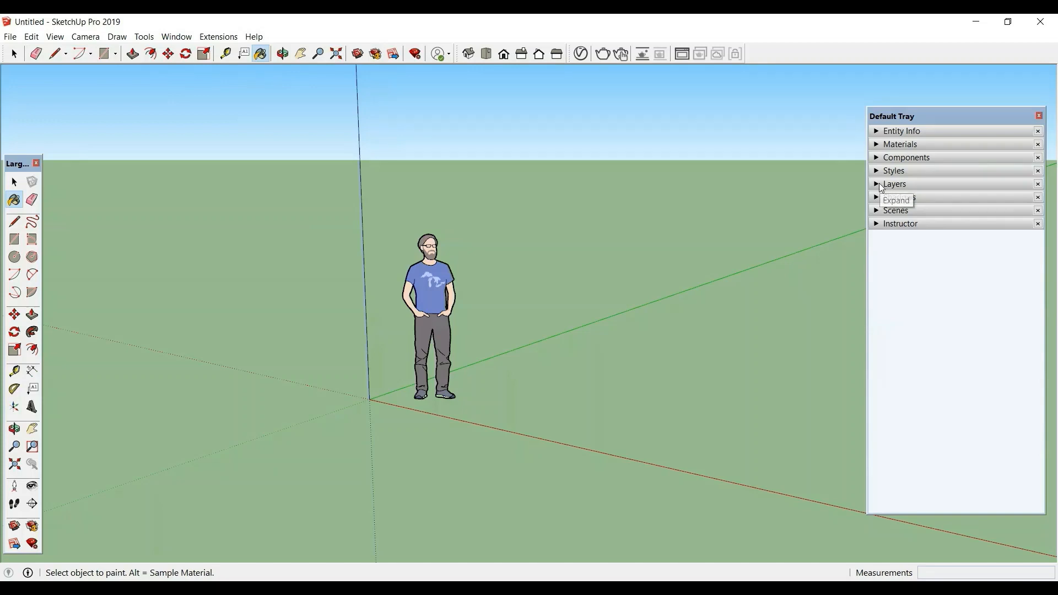
click(894, 184)
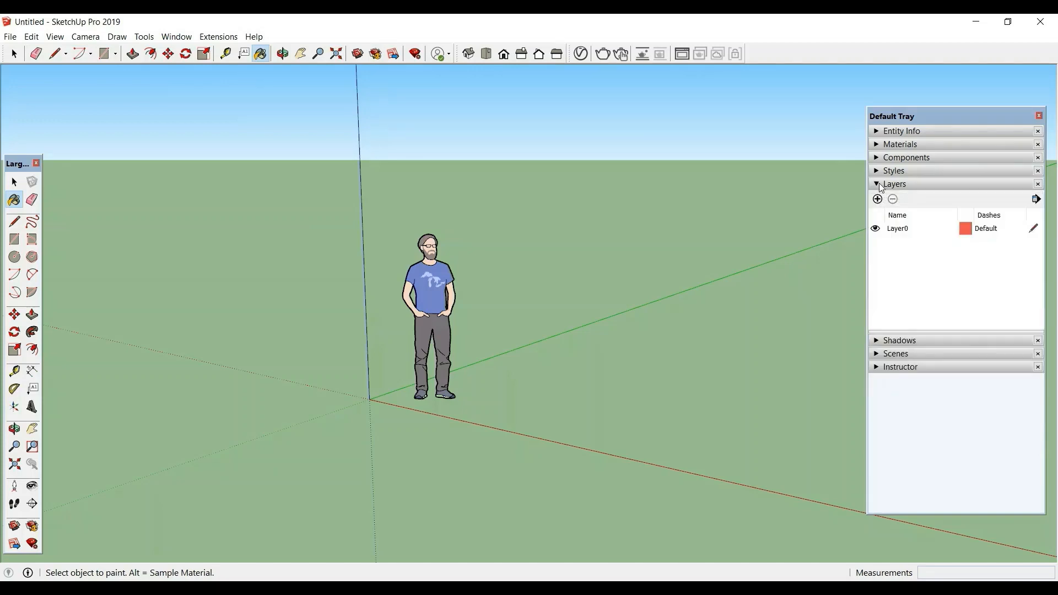
click(876, 199)
text(autocadfile)
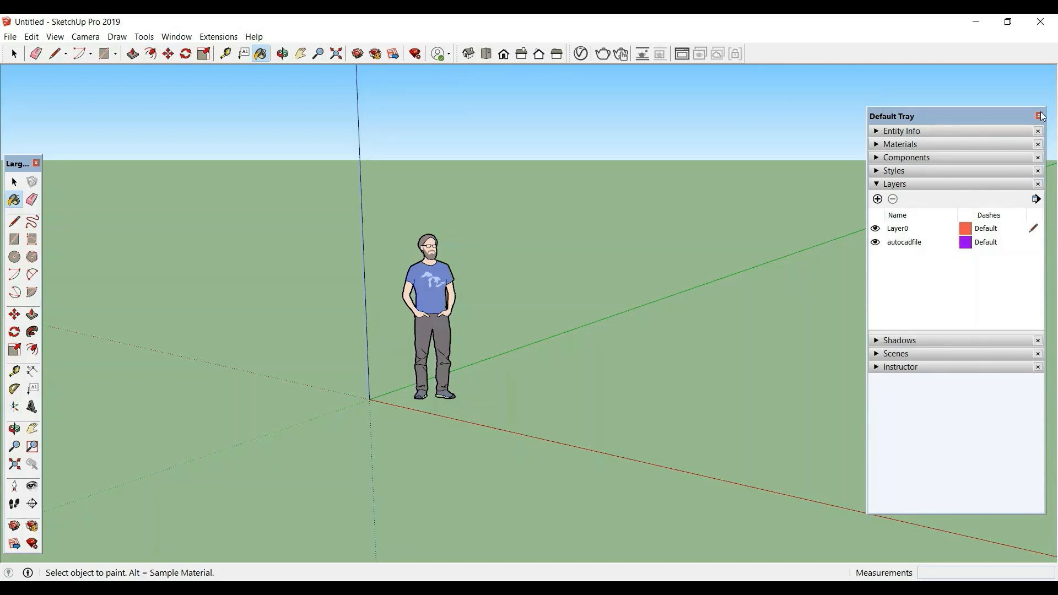
click(1040, 116)
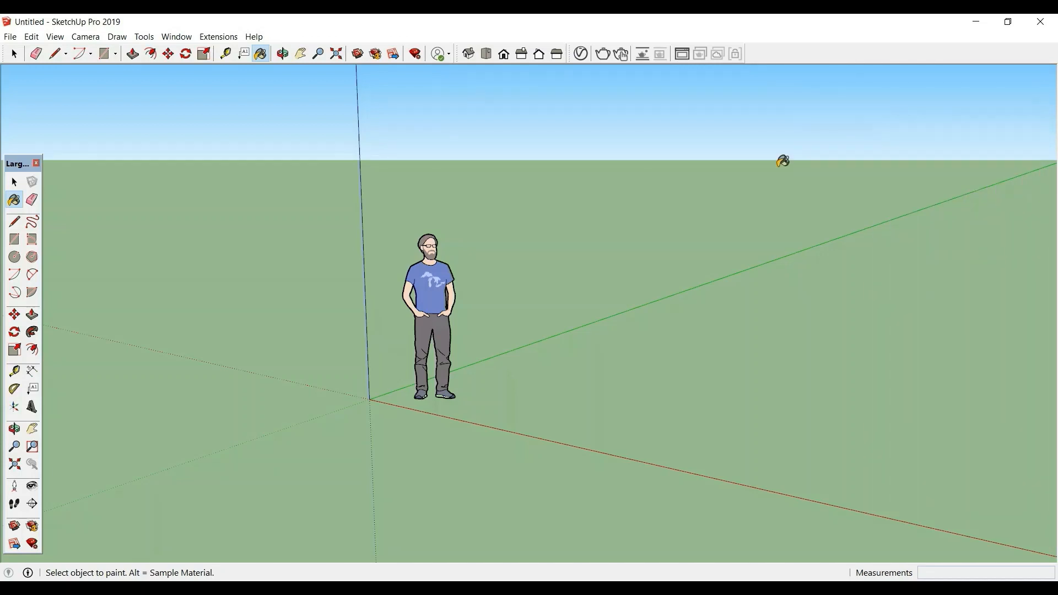
mouse_move(380, 125)
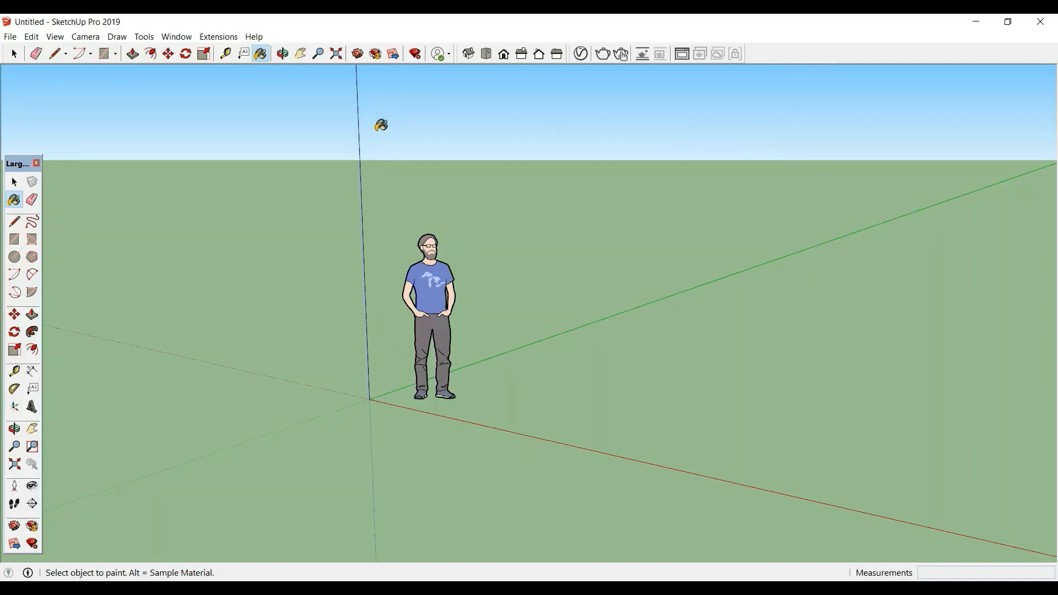
Step: Display the Layers toolbar with autocadfile current and return to the Select tool
click(54, 36)
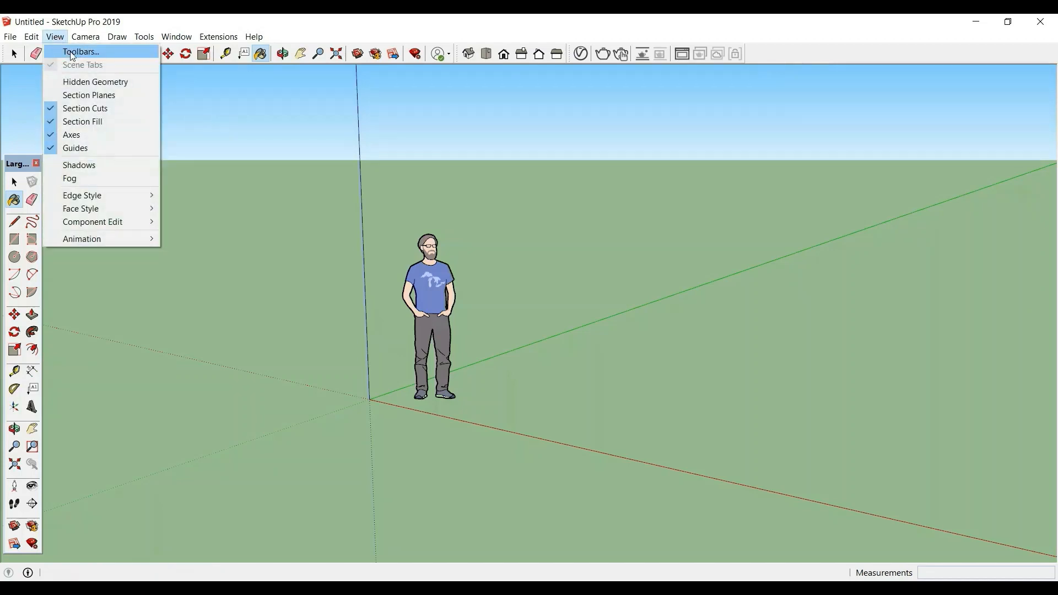
click(79, 52)
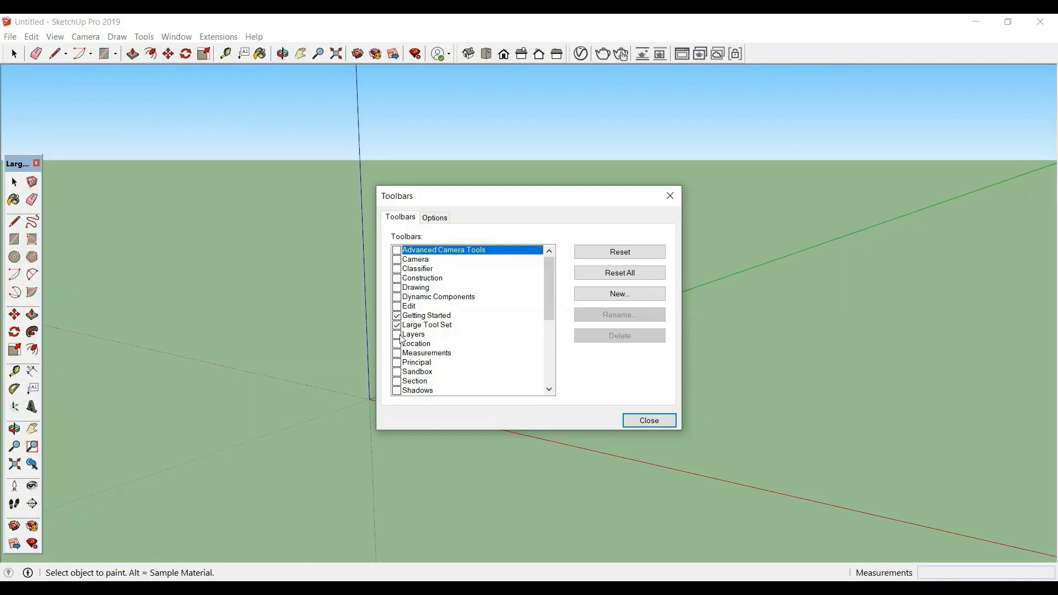
click(397, 334)
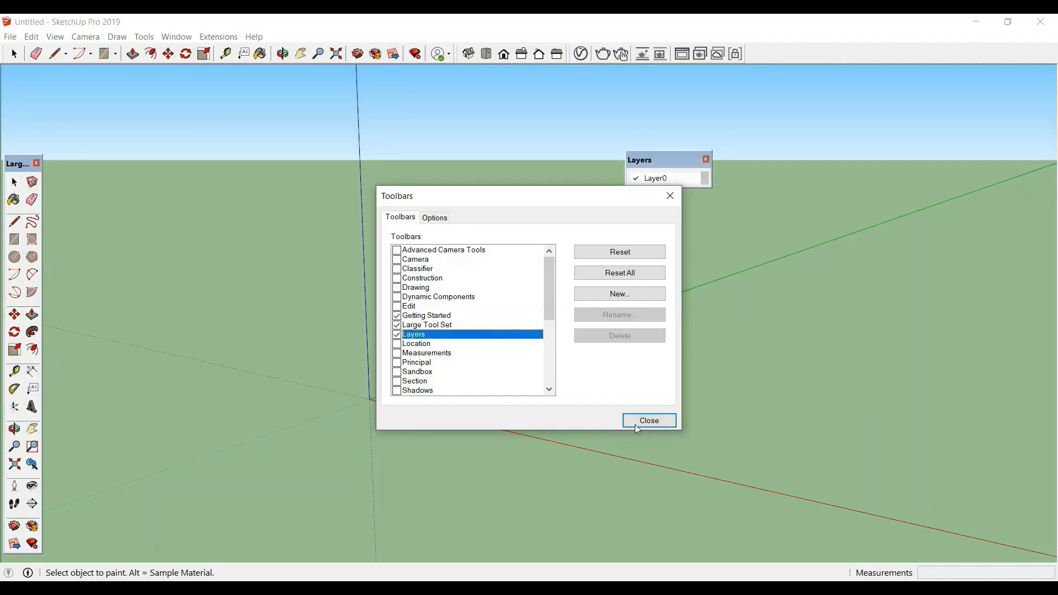
click(648, 420)
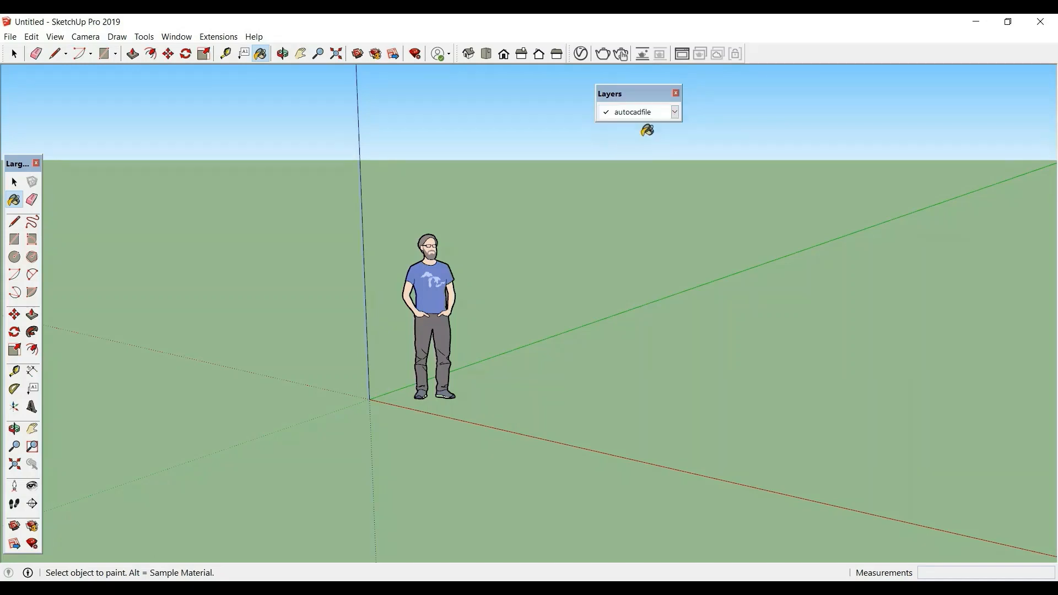
click(606, 93)
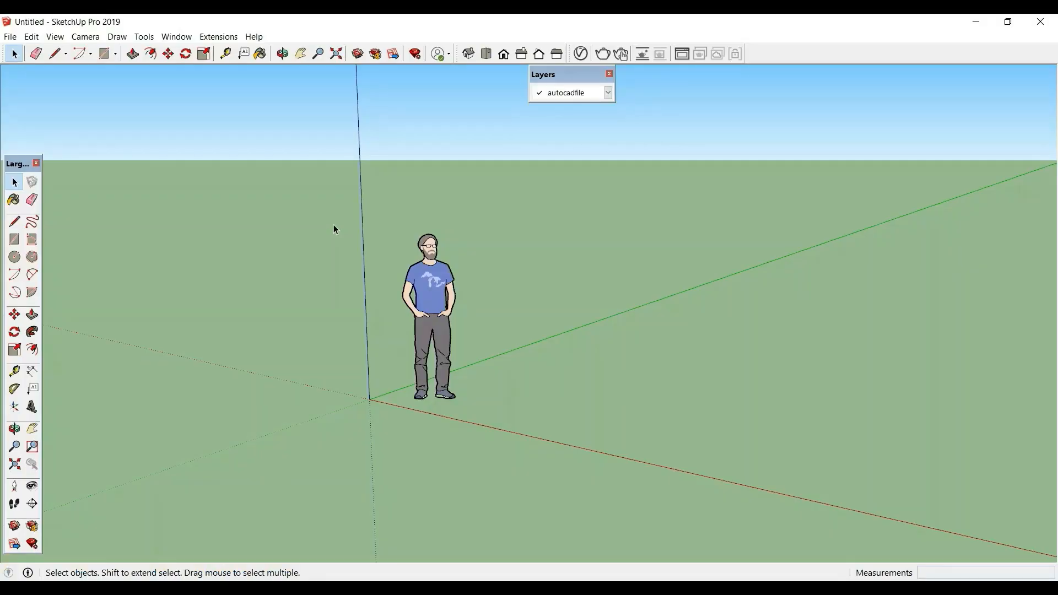
Step: Start File > Import and browse the Desktop toward To_import.dwg
click(10, 36)
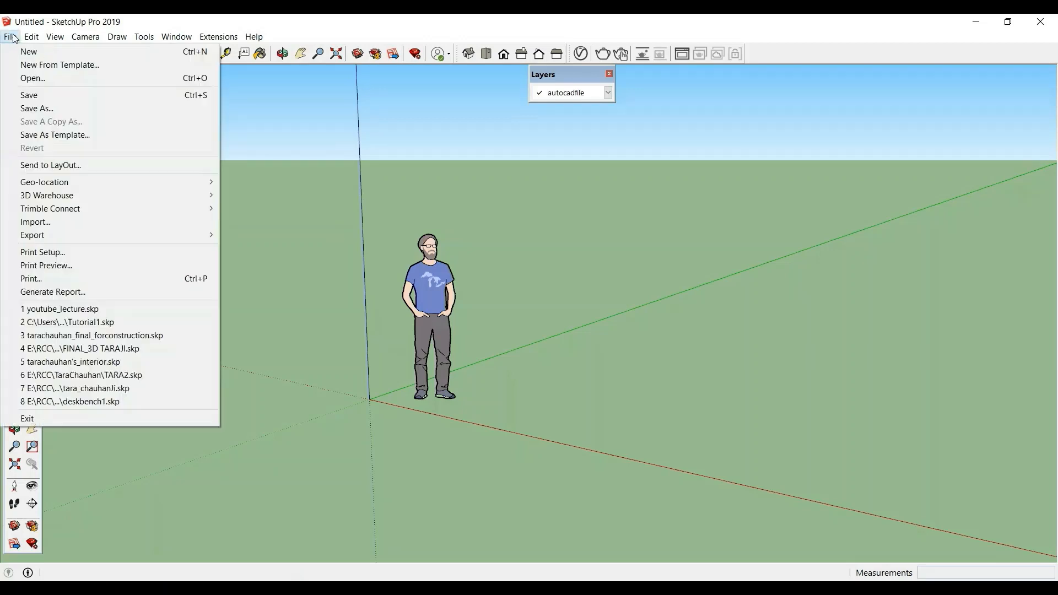
mouse_move(31, 128)
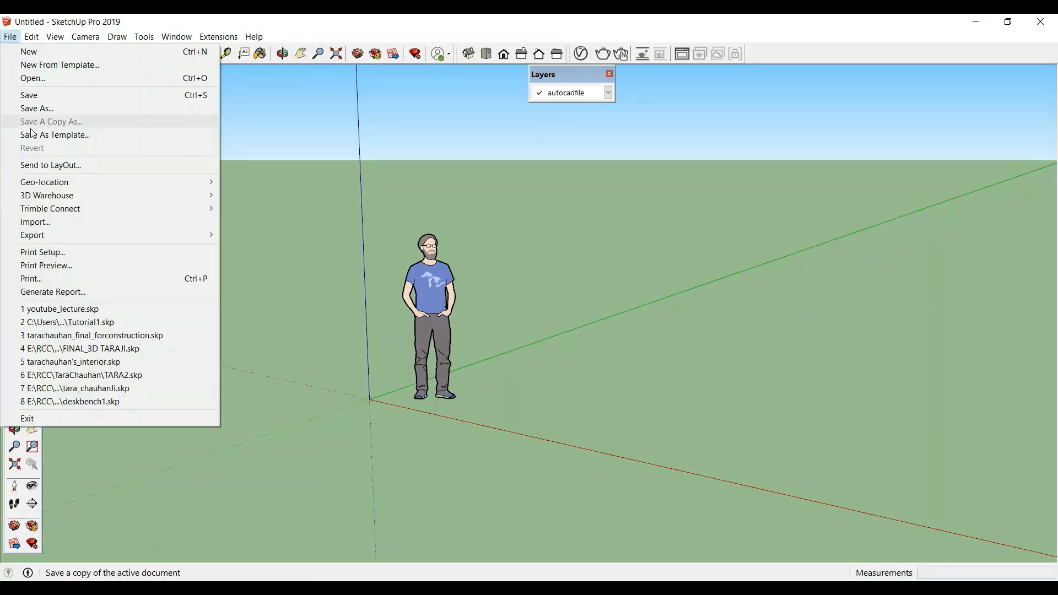
click(35, 221)
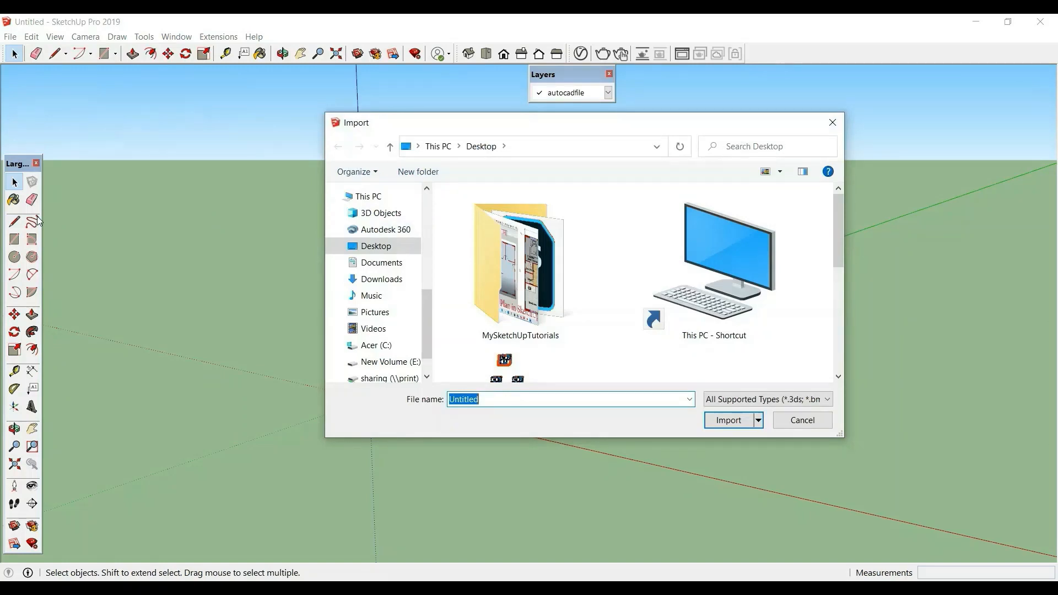
mouse_move(51, 223)
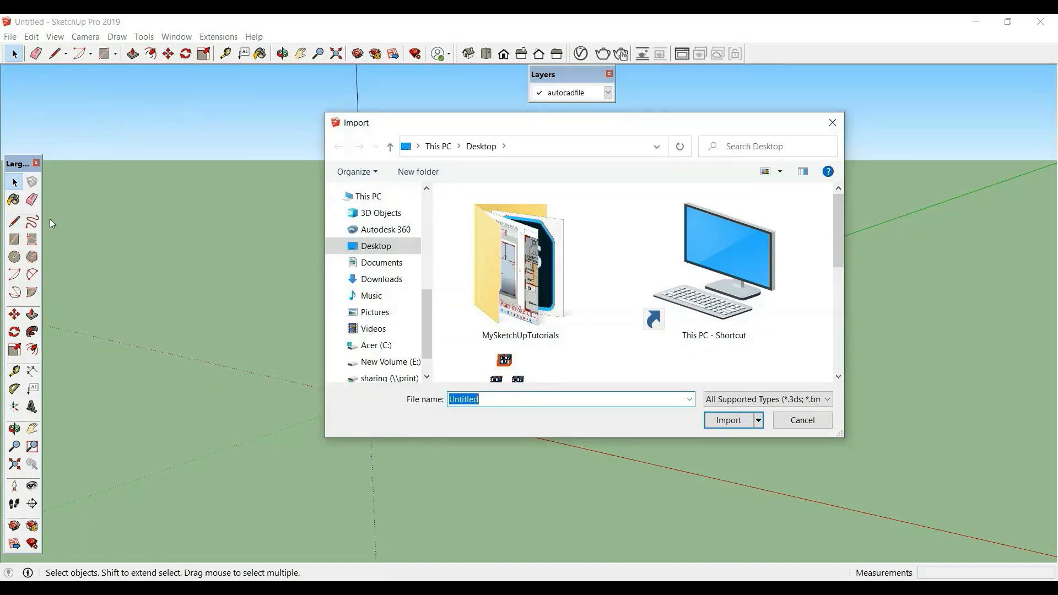
scroll(down, 3)
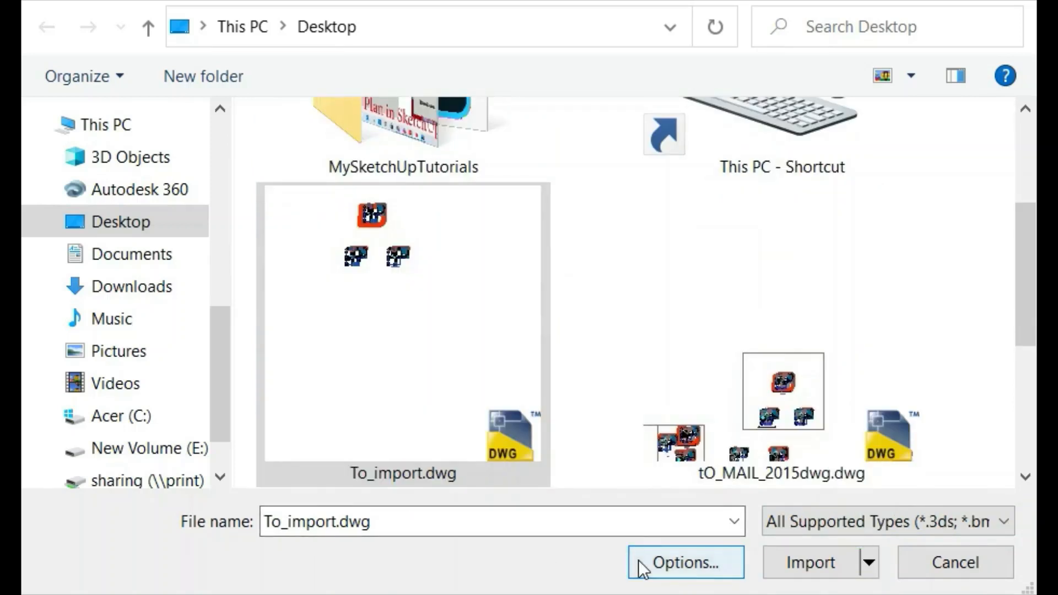
Step: Keep the AutoCAD import units as Inches and import To_import.dwg into the model
click(683, 562)
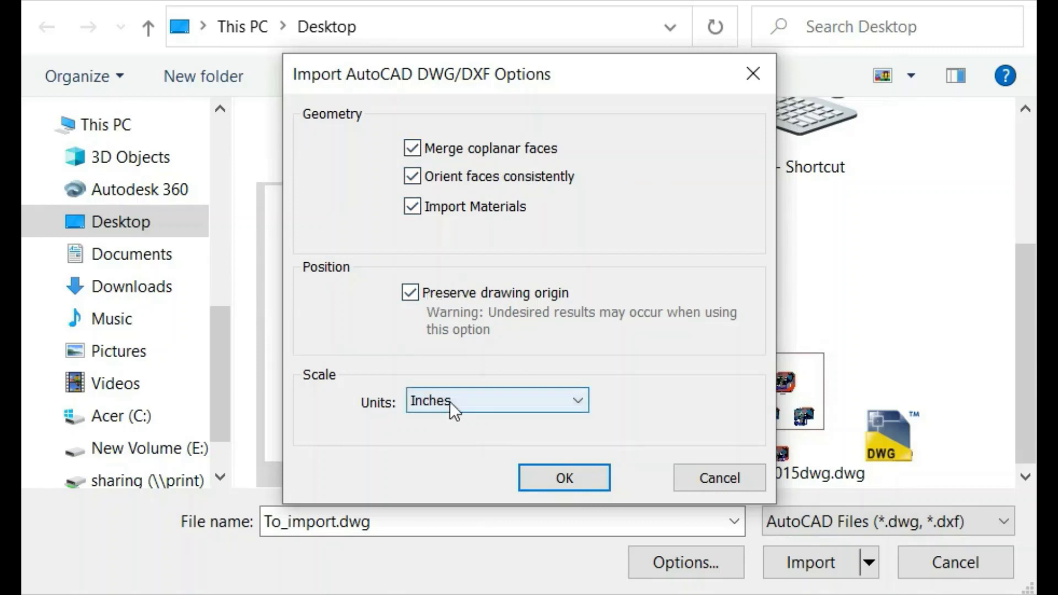
mouse_move(451, 448)
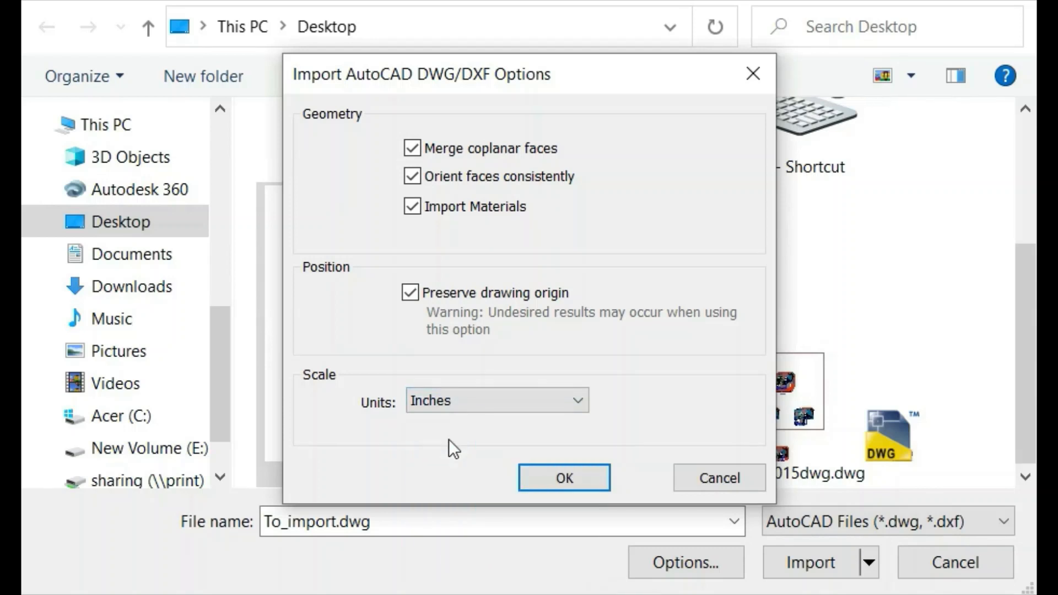
mouse_move(458, 450)
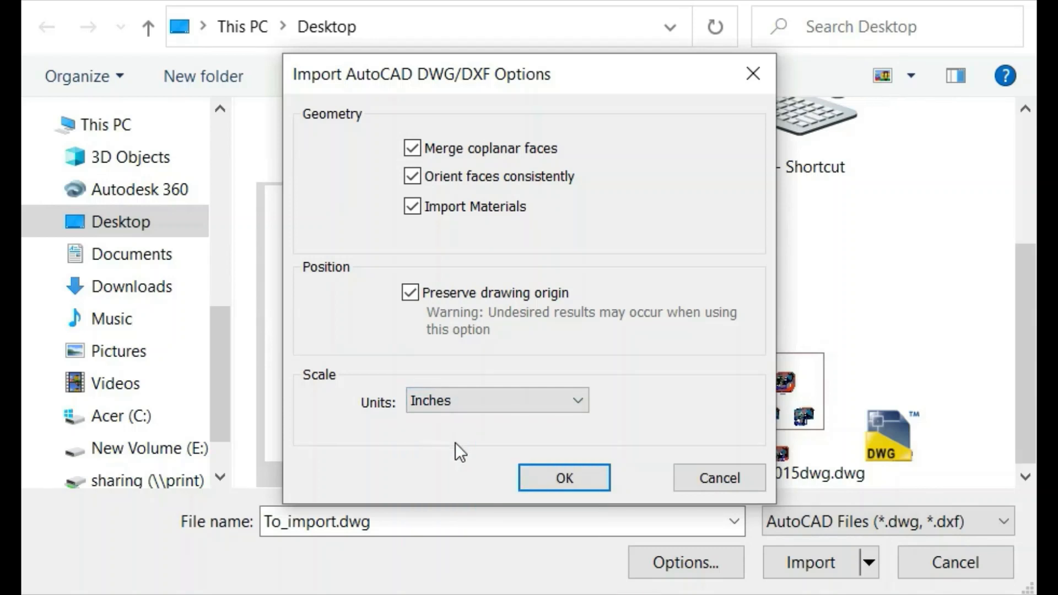
click(563, 478)
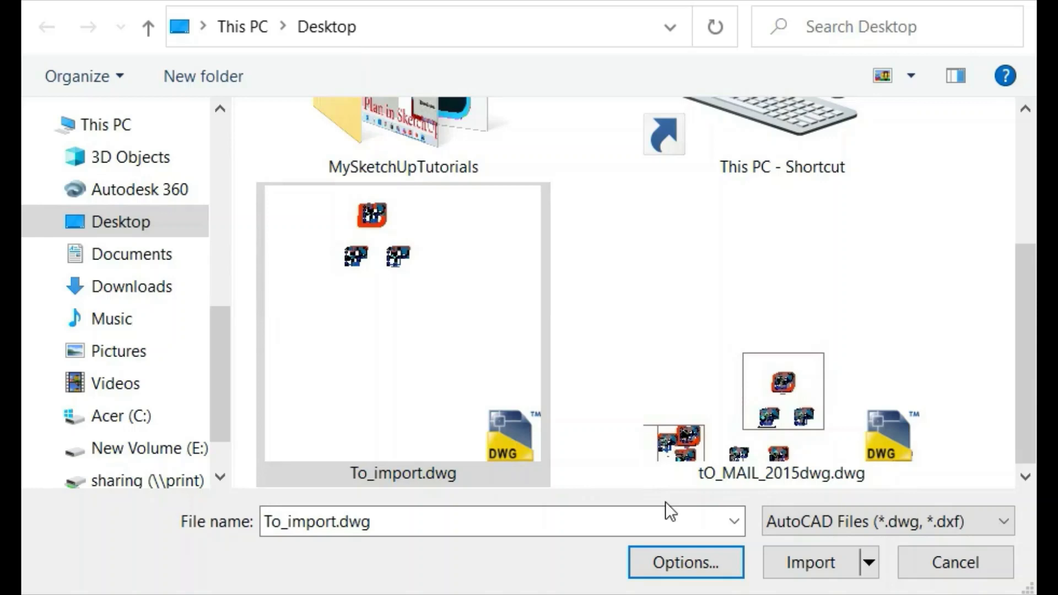
mouse_move(810, 581)
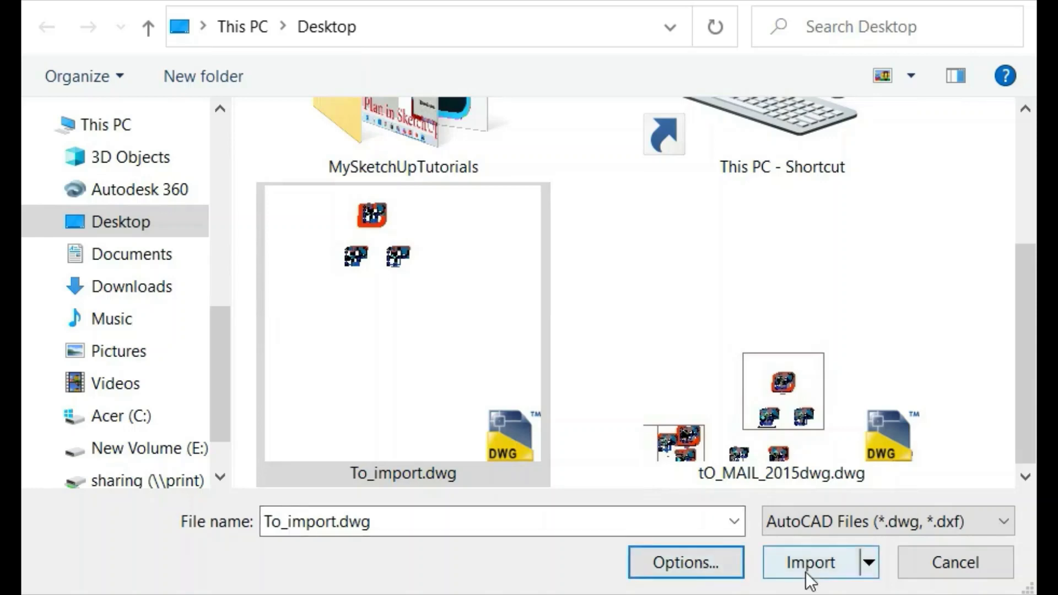
click(811, 562)
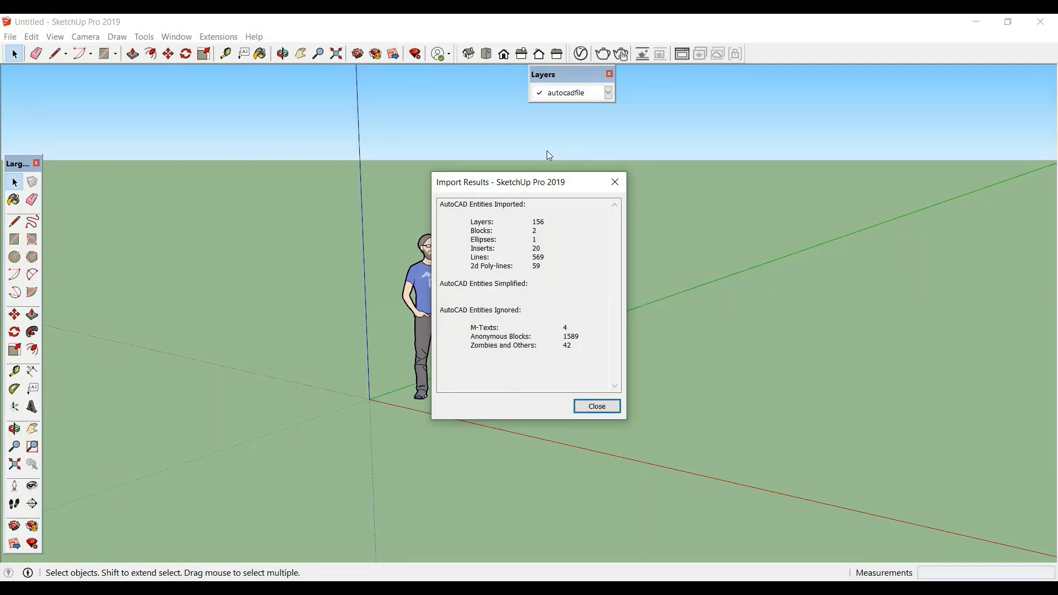
mouse_move(520, 435)
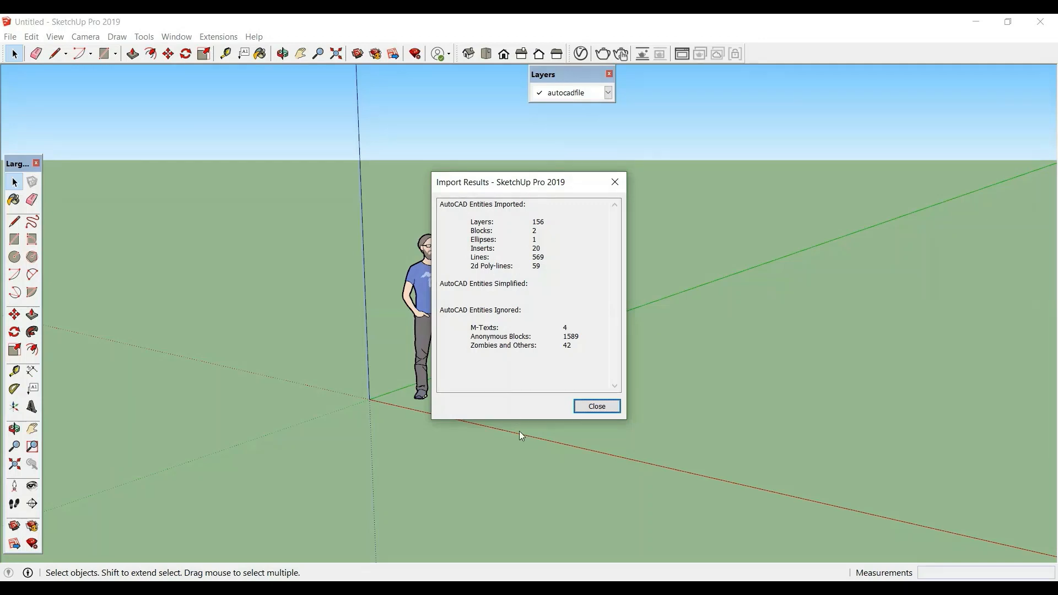
Step: Close the Import Results summary and inspect the small imported plans near the origin
click(595, 406)
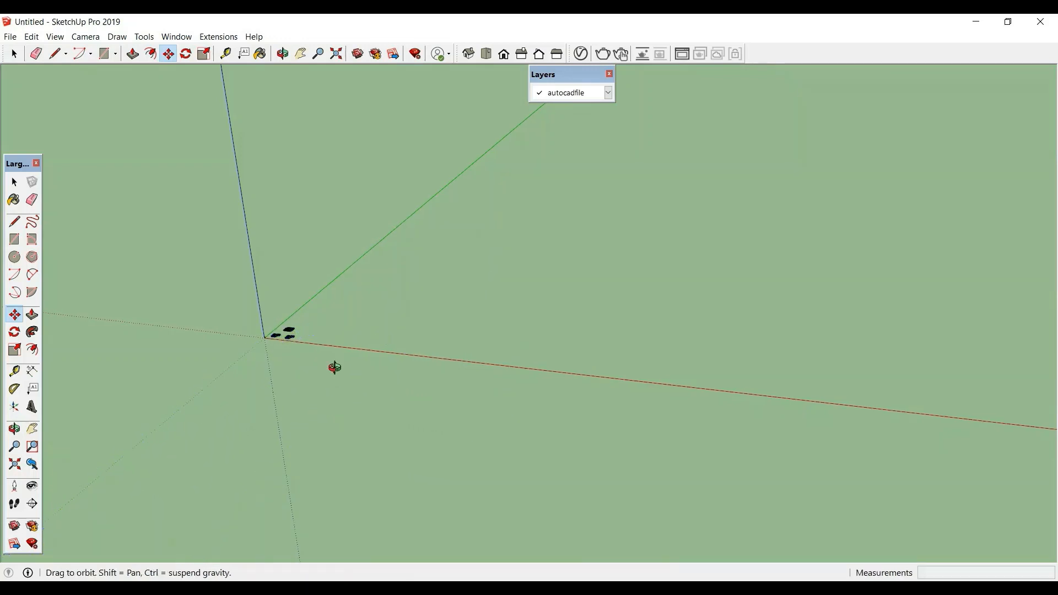
click(14, 314)
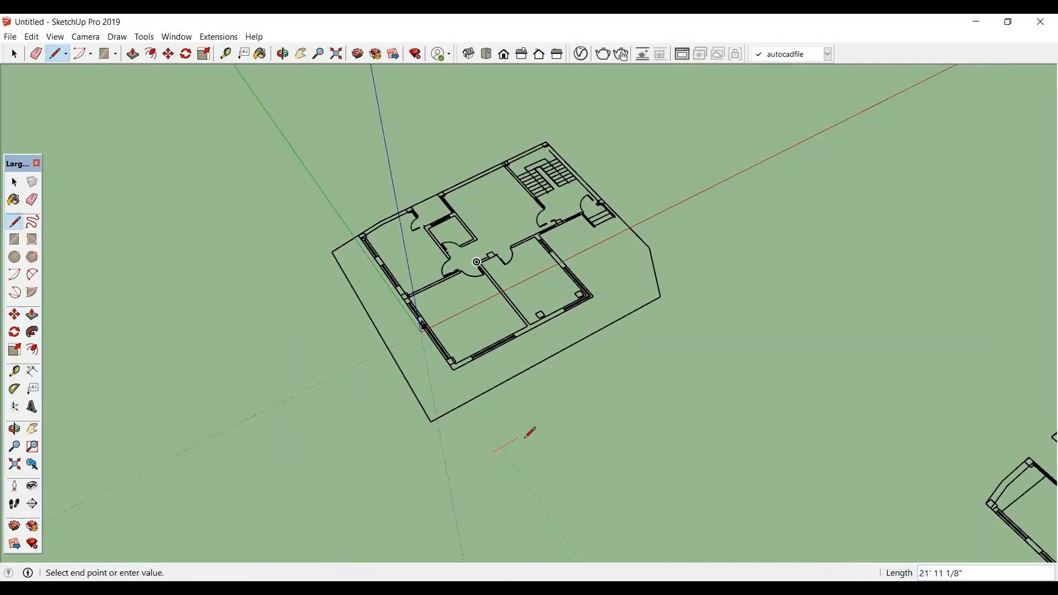
mouse_move(495, 450)
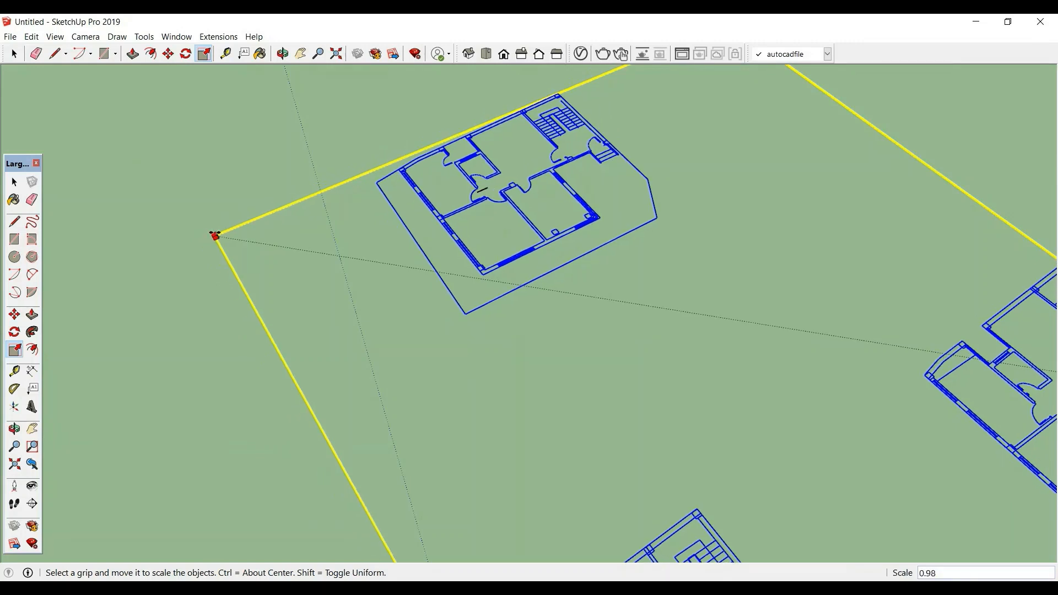
Step: Complete the Scale drag on the plans and start moving one from a wall corner
drag(214, 235, 241, 239)
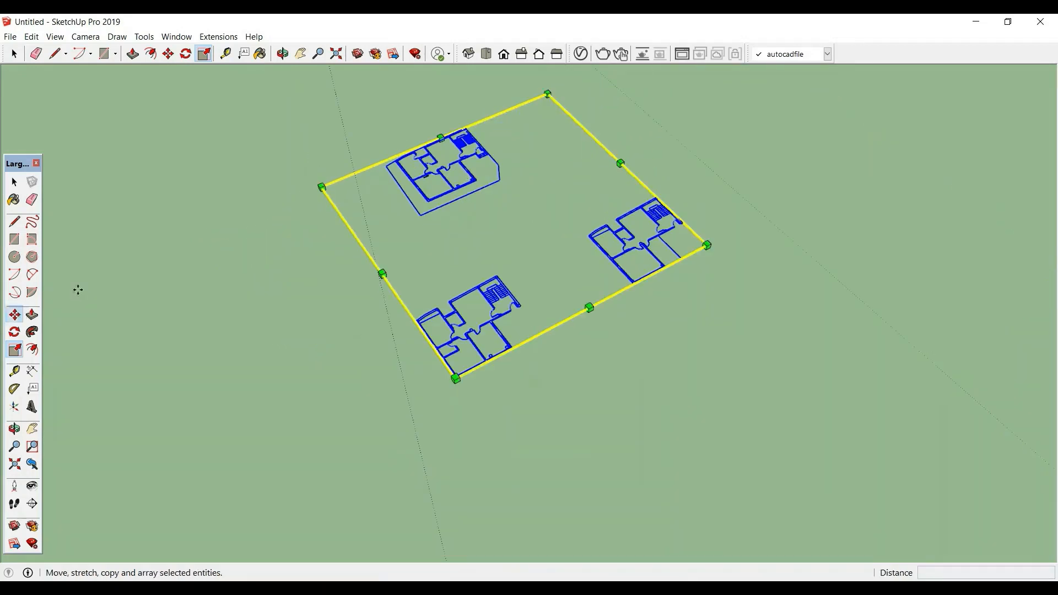
click(168, 53)
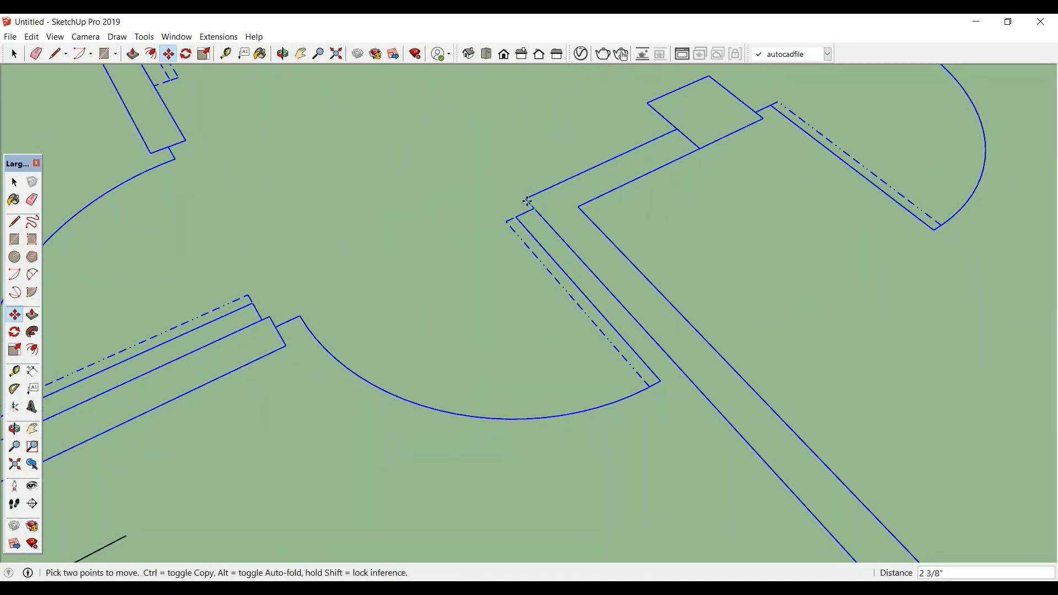
scroll(down, 3)
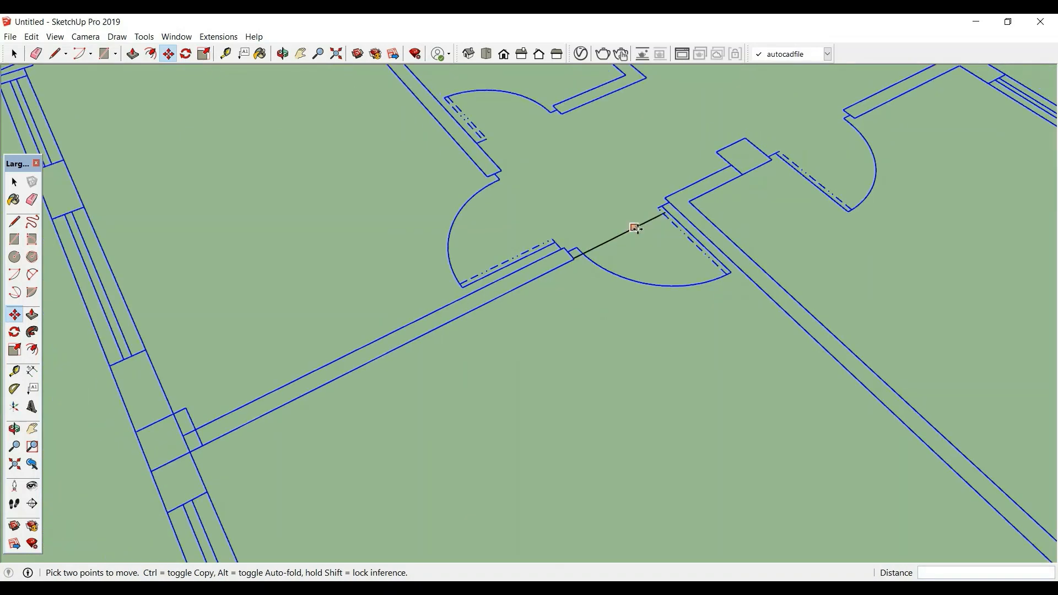
mouse_move(664, 203)
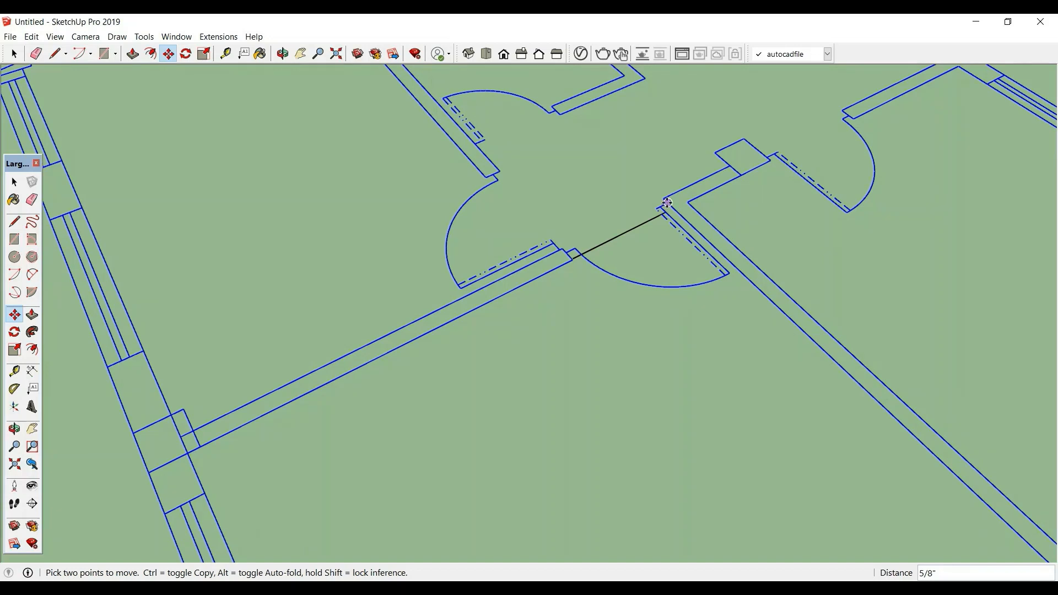